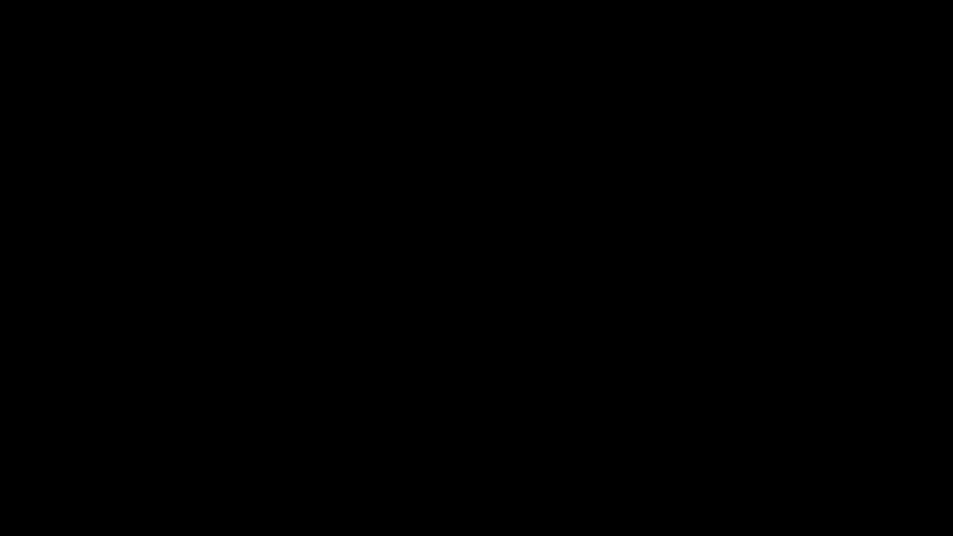
text(a)
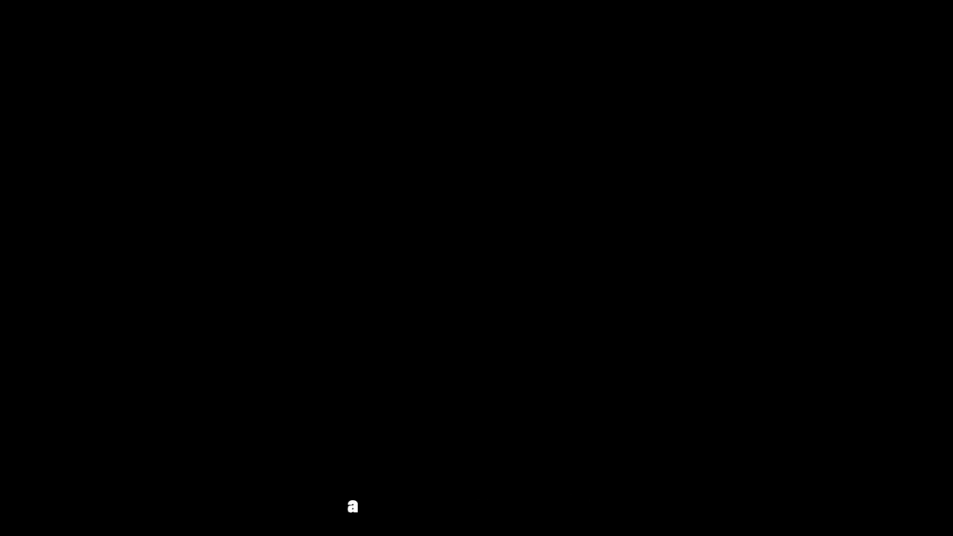